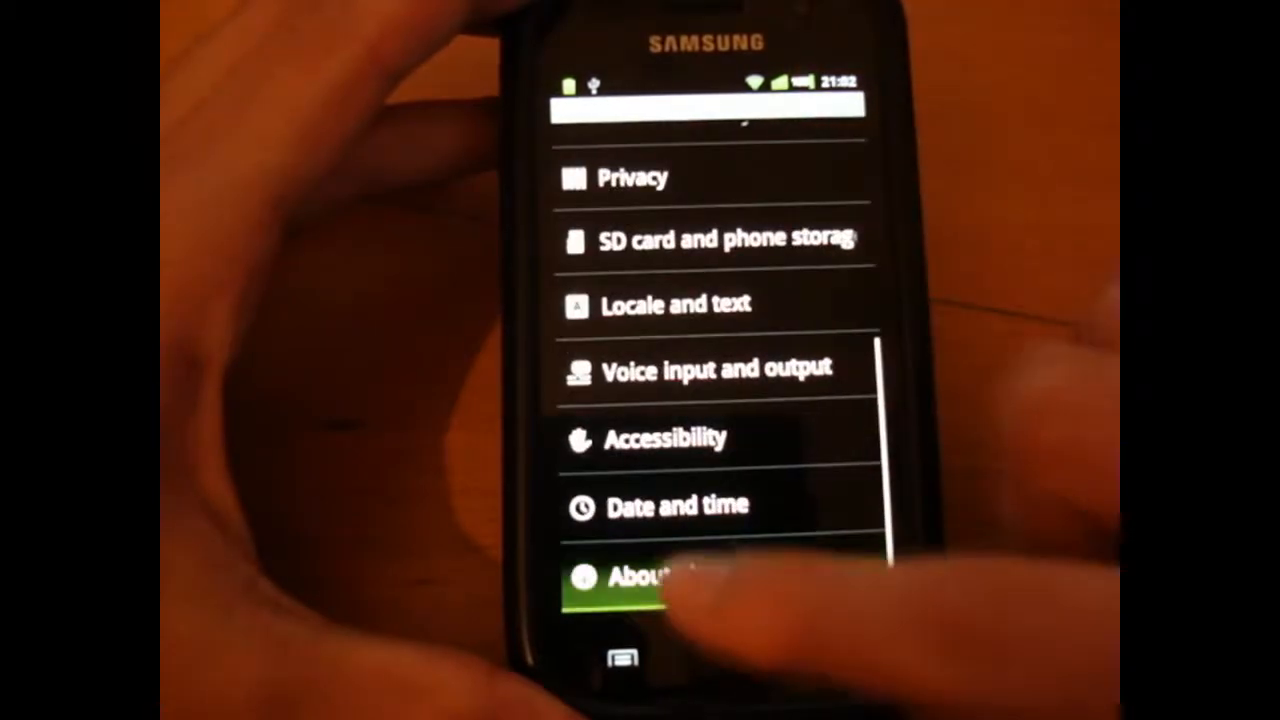
Show the About phone screen listing model GT-I9000, firmware 2.3.3, kernel and build number
click(640, 576)
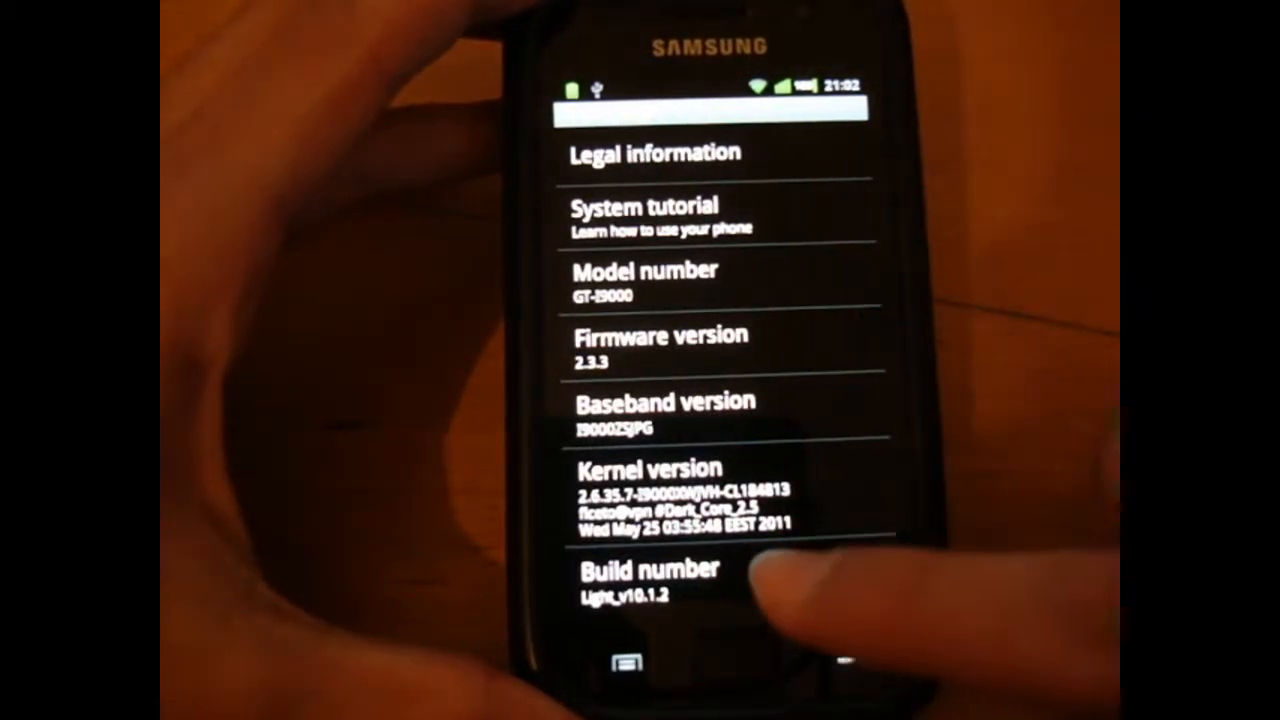